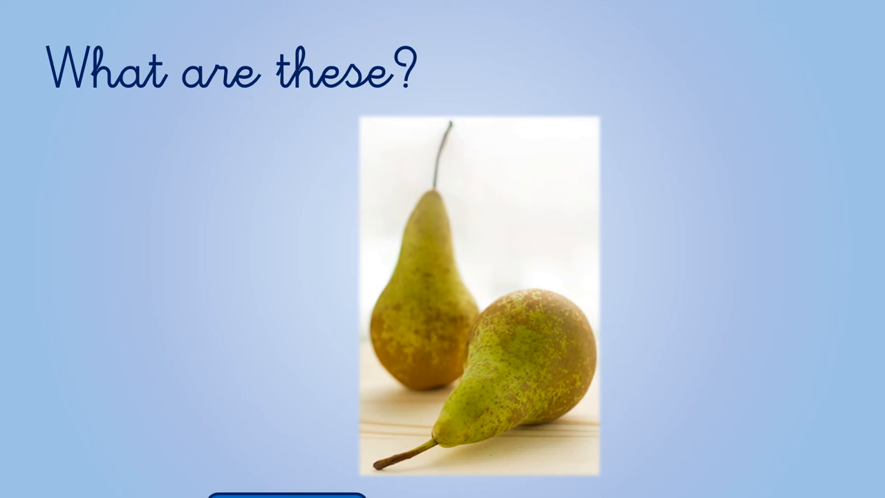
# Advance the slideshow to show the PEARS answer button beneath the pears photo
pyautogui.click(287, 448)
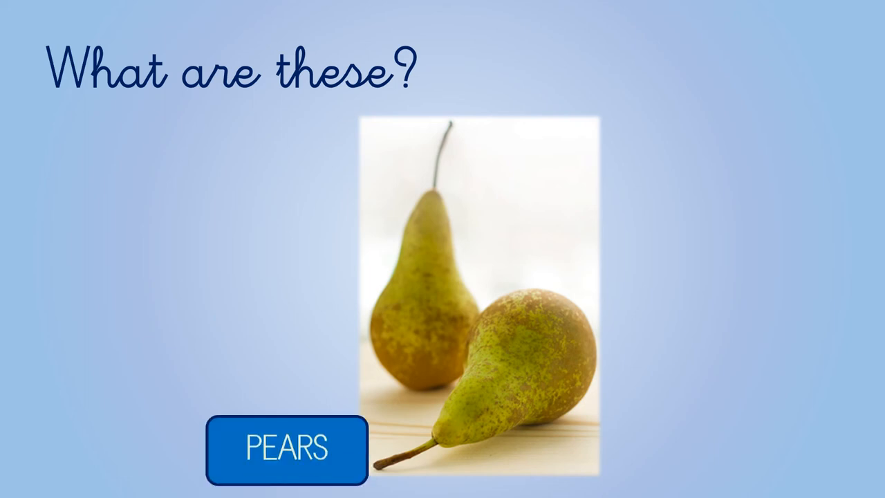